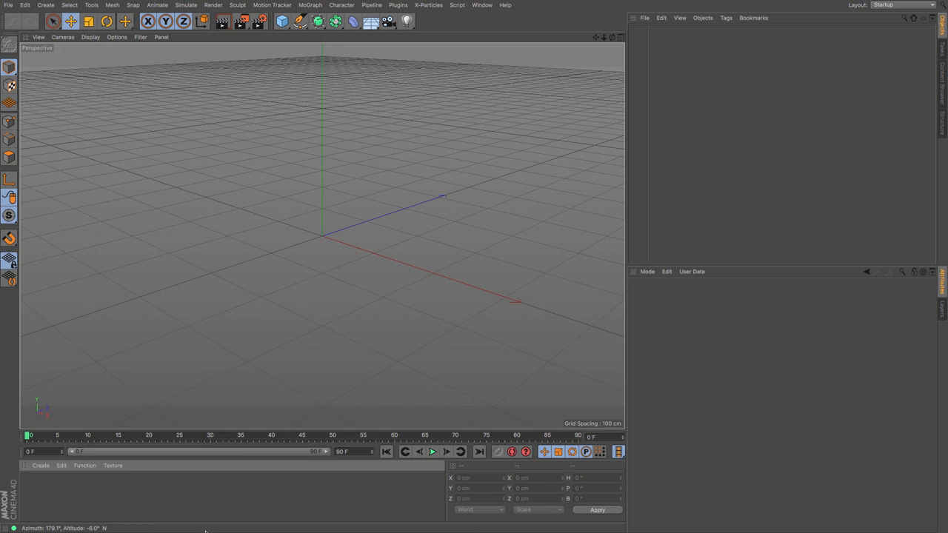
Create a new material, open it in the Material Editor, and enable Transparency
{"action": "left_click", "coordinate": [41, 465]}
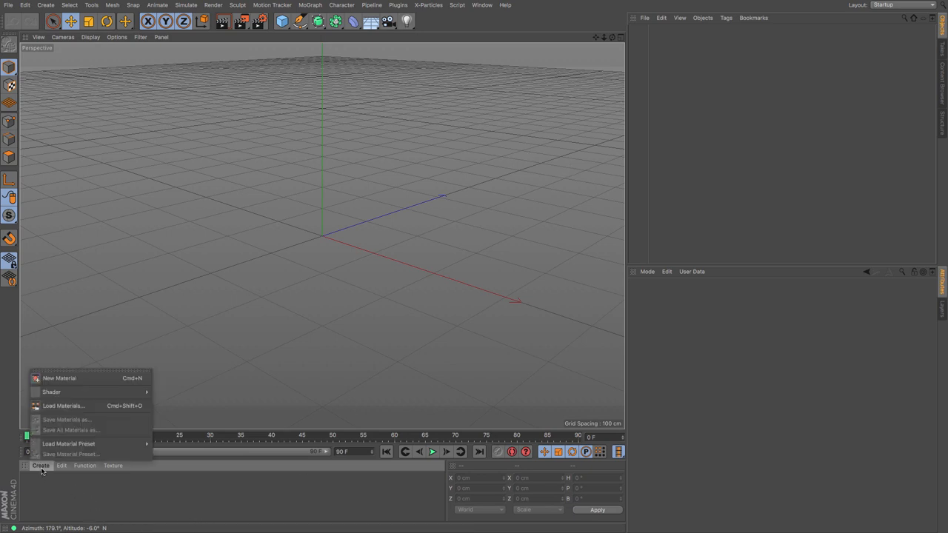
{"action": "left_click", "coordinate": [59, 378]}
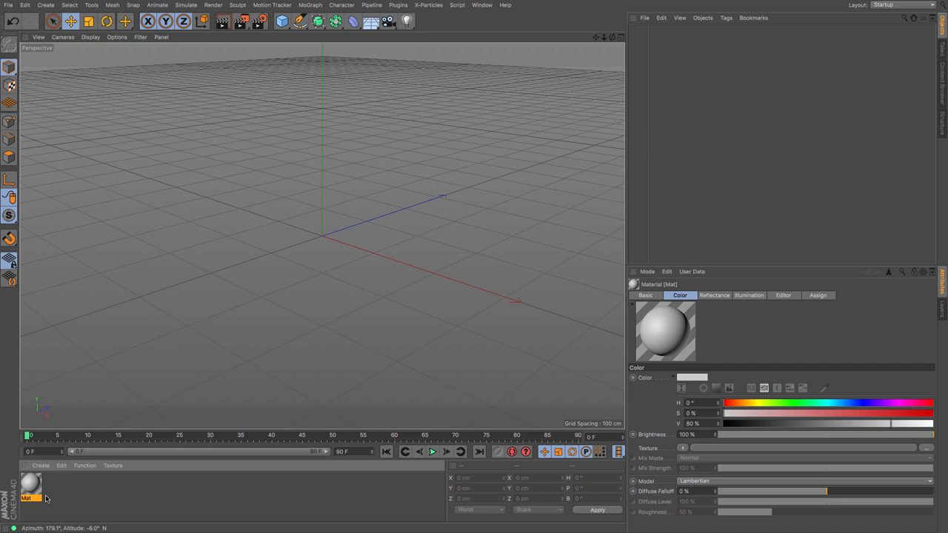
{"action": "double_click", "coordinate": [30, 482]}
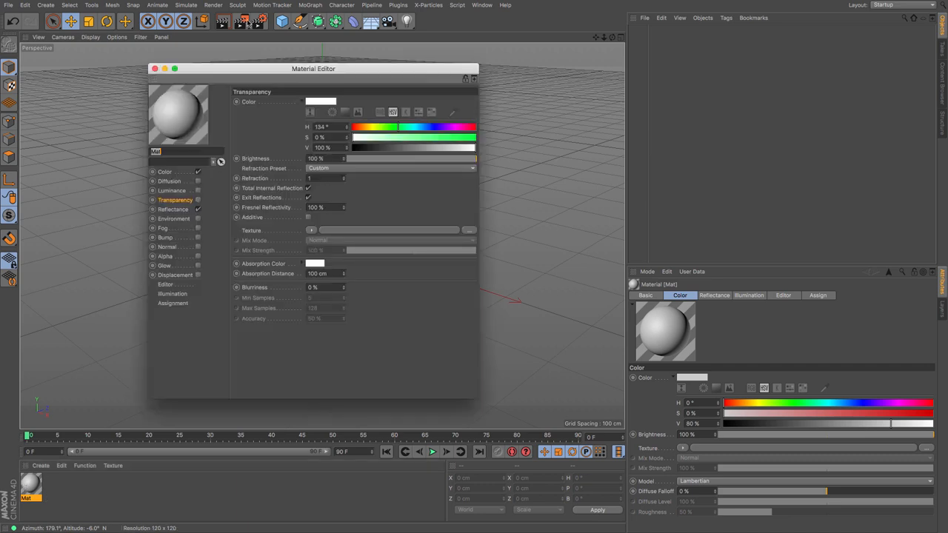
{"action": "left_click_drag", "start_coordinate": [313, 68], "coordinate": [429, 68]}
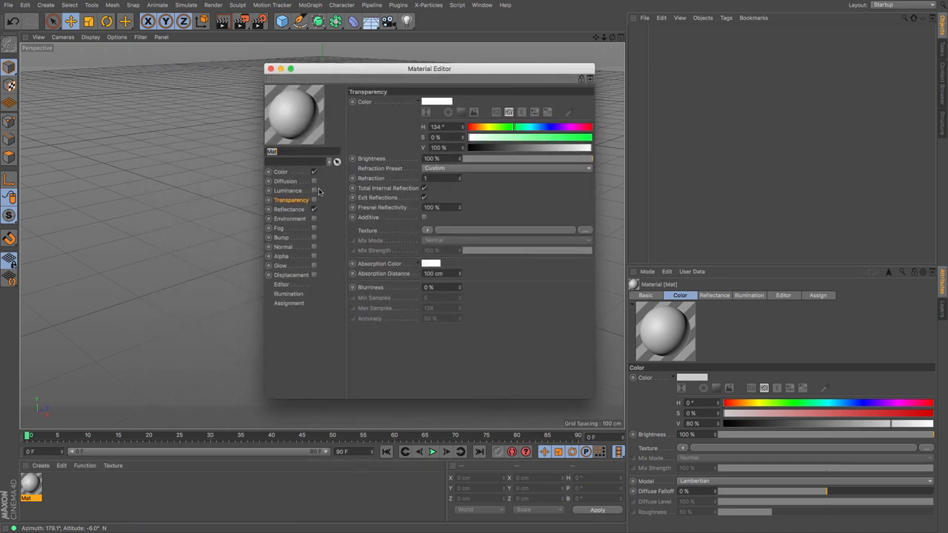
{"action": "left_click", "coordinate": [644, 295]}
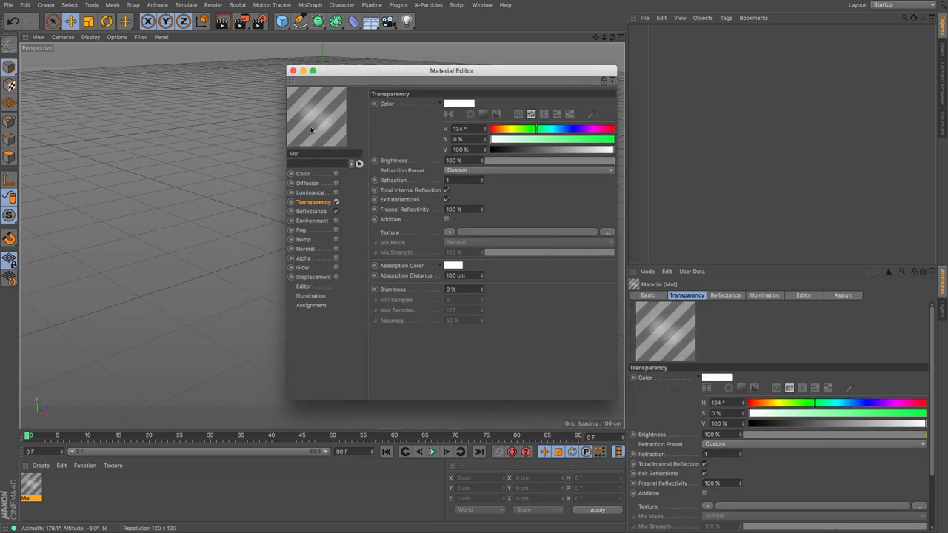
{"action": "mouse_move", "coordinate": [335, 141]}
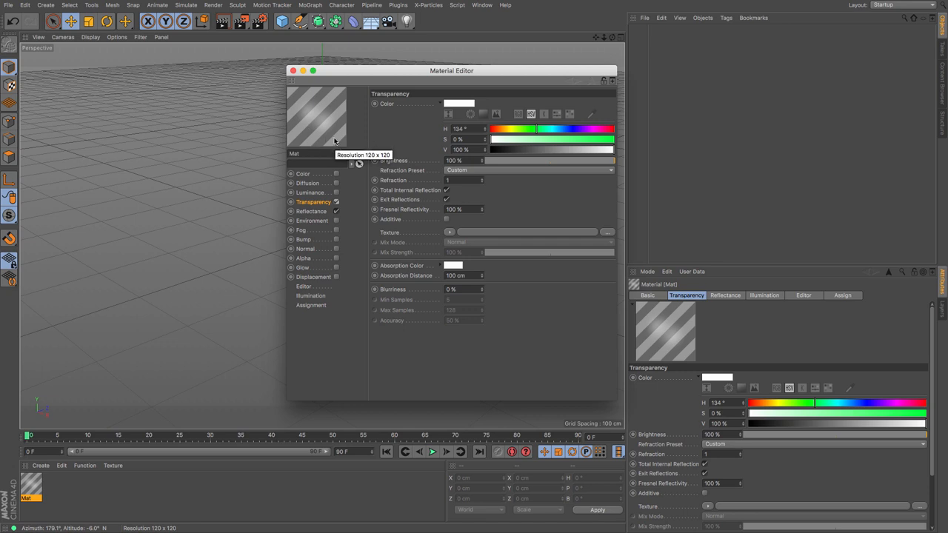
{"action": "mouse_move", "coordinate": [487, 176]}
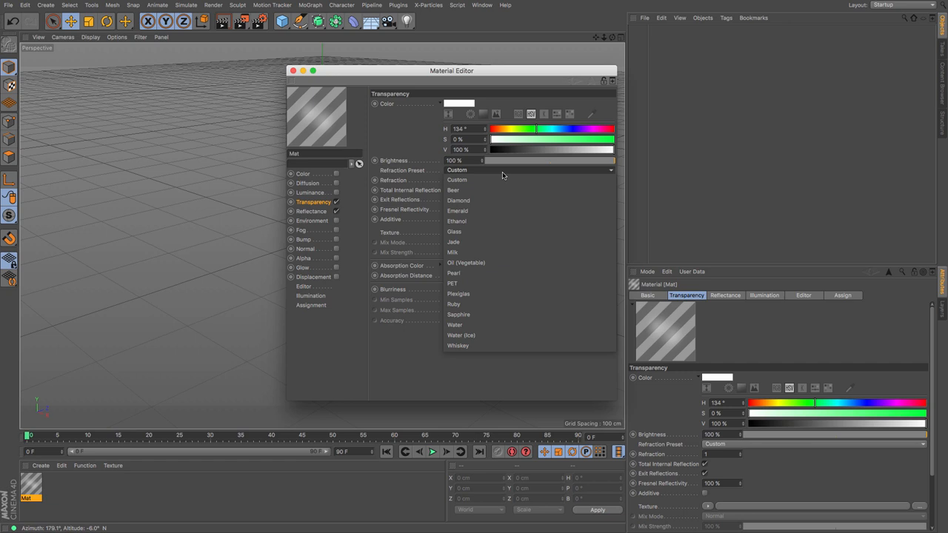
{"action": "mouse_move", "coordinate": [489, 190]}
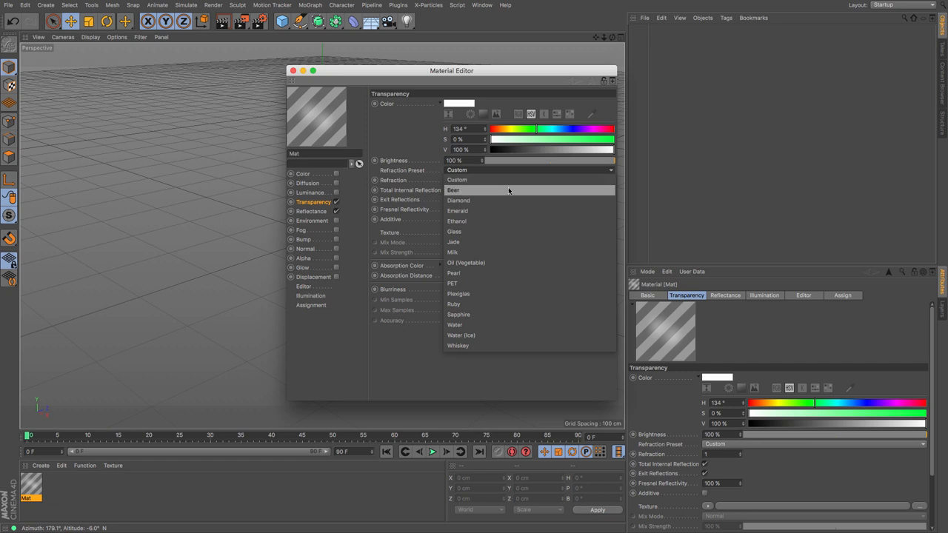
{"action": "mouse_move", "coordinate": [509, 253]}
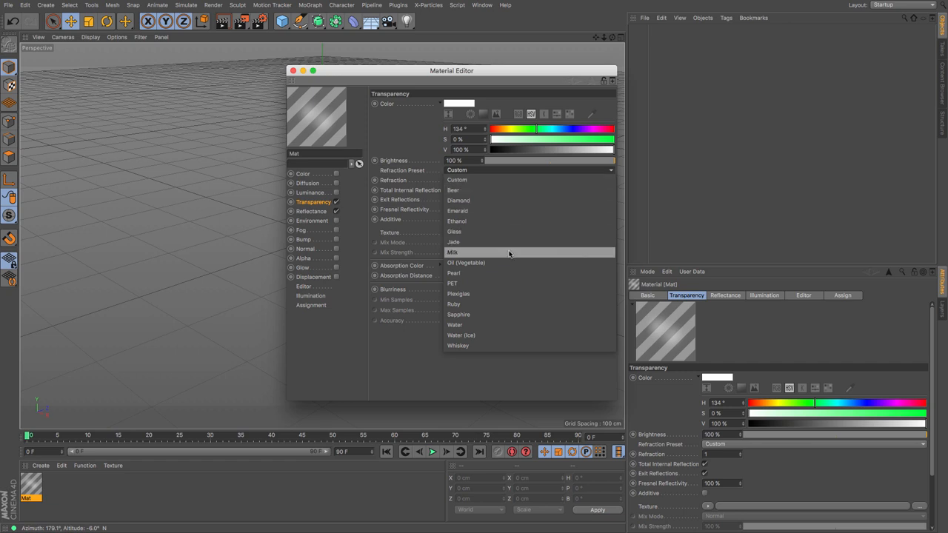
{"action": "mouse_move", "coordinate": [508, 334]}
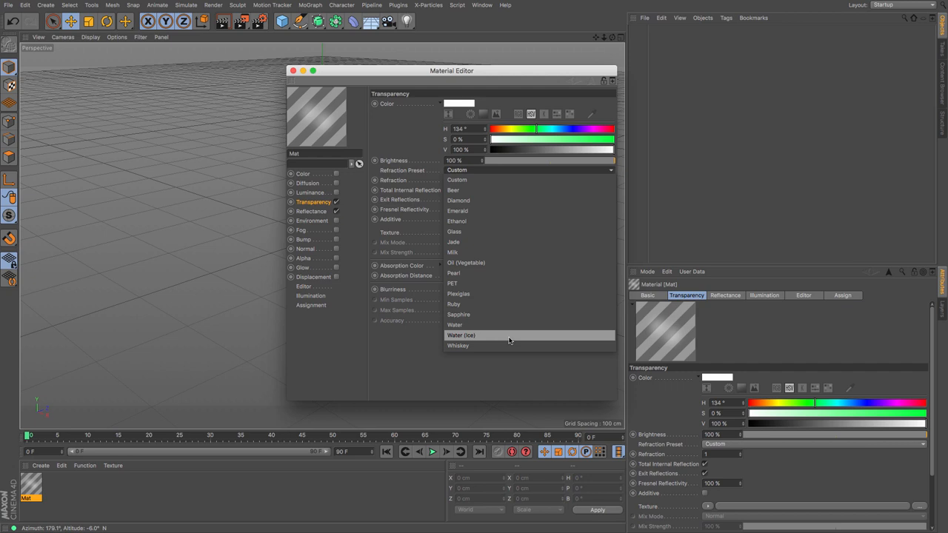
{"action": "mouse_move", "coordinate": [495, 242]}
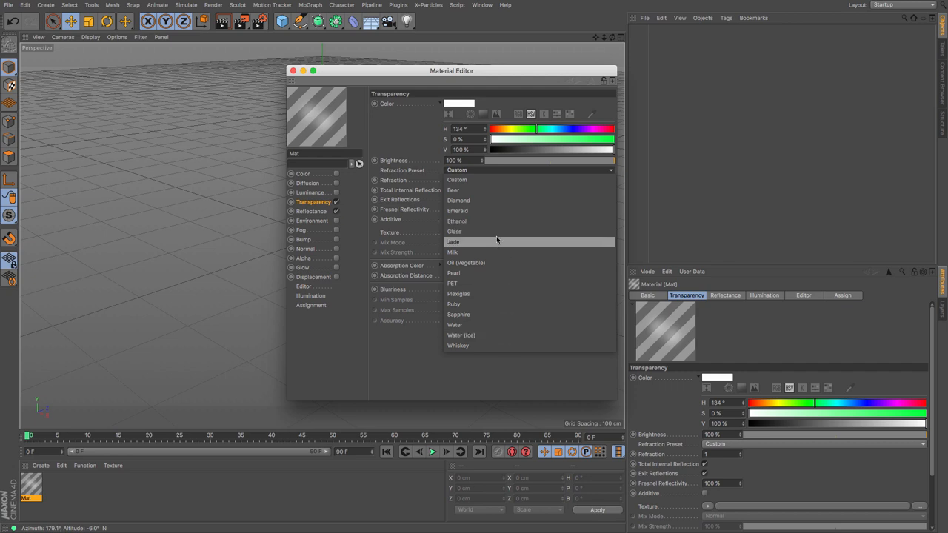
Choose the Glass refraction preset, giving a refraction index of 1.517
{"action": "left_click", "coordinate": [454, 231]}
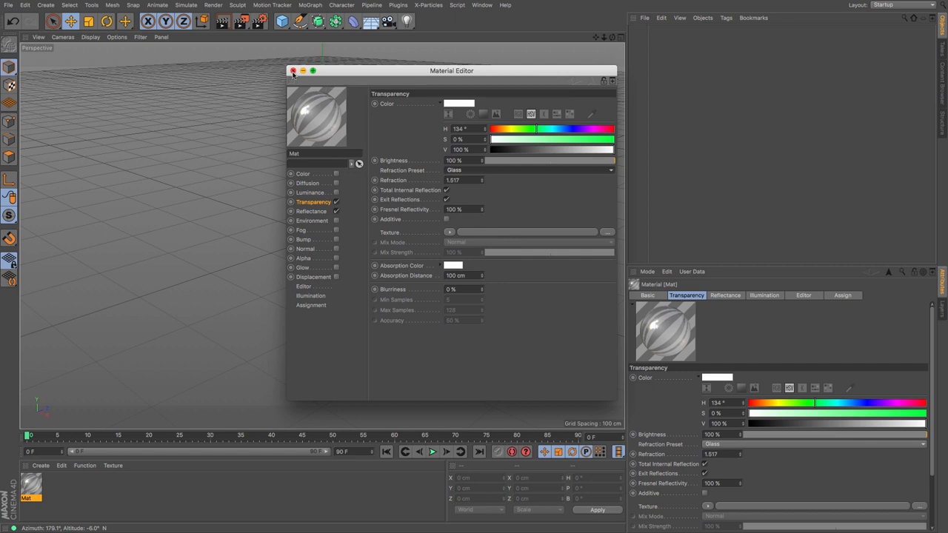
Add a Sphere primitive to the scene
{"action": "left_click", "coordinate": [282, 20]}
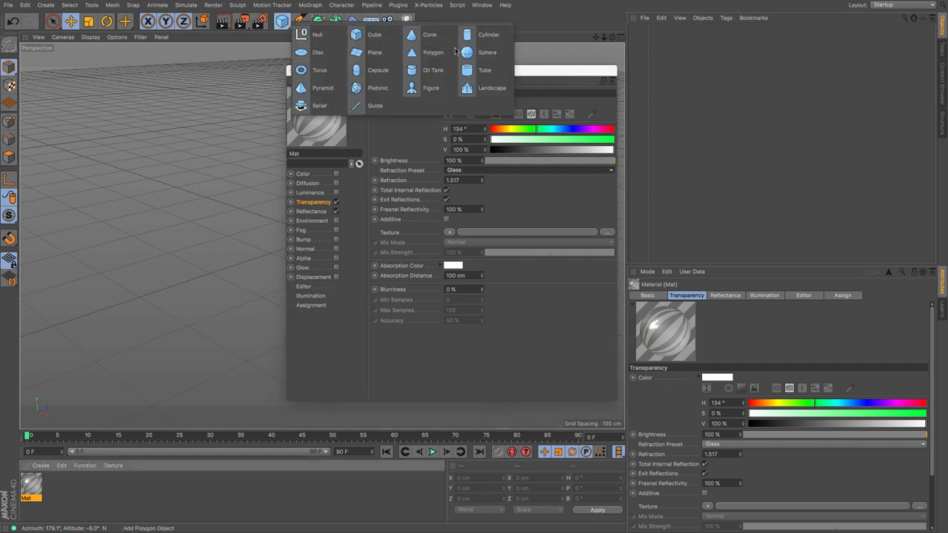
{"action": "left_click", "coordinate": [486, 52]}
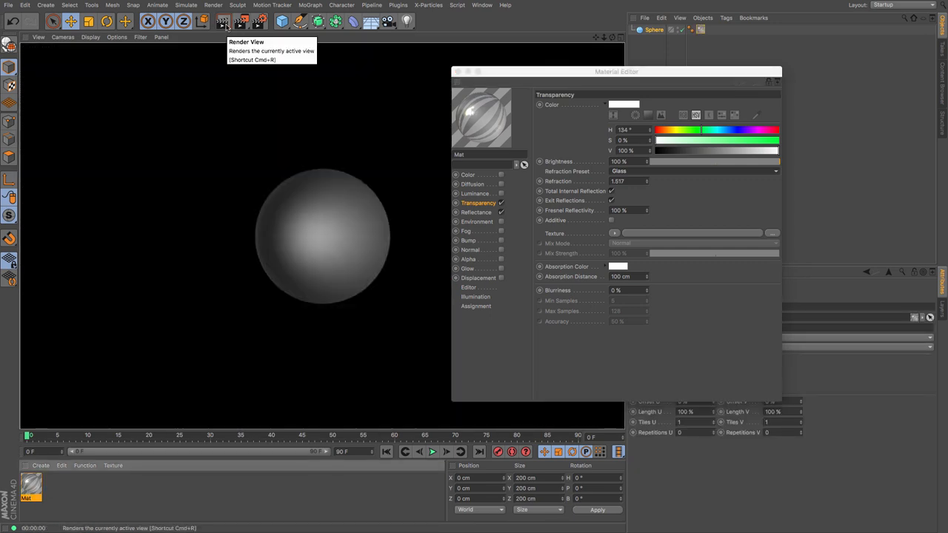
{"action": "mouse_move", "coordinate": [400, 239]}
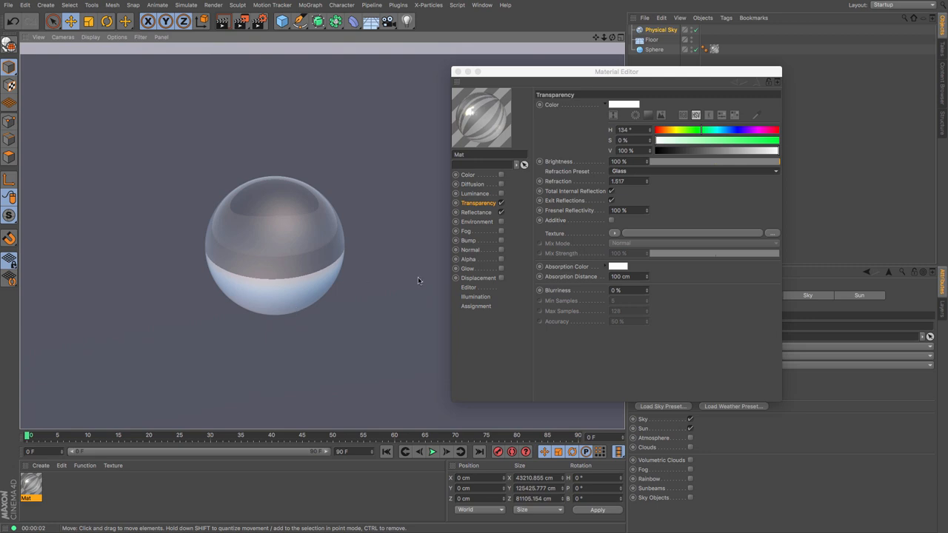
{"action": "mouse_move", "coordinate": [482, 218]}
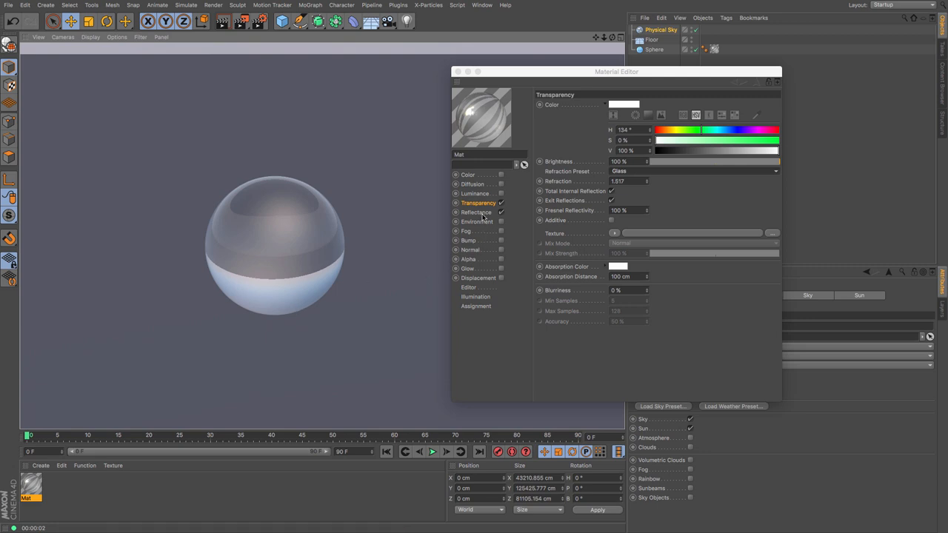
Enable Reflectance and set the specular highlight to 15% width and 100% strength
{"action": "left_click", "coordinate": [476, 213]}
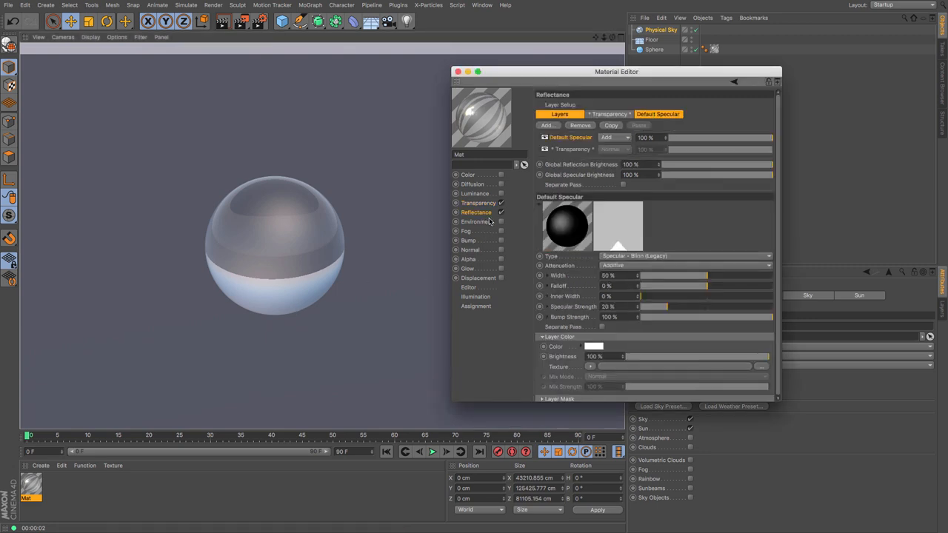
{"action": "mouse_move", "coordinate": [679, 274]}
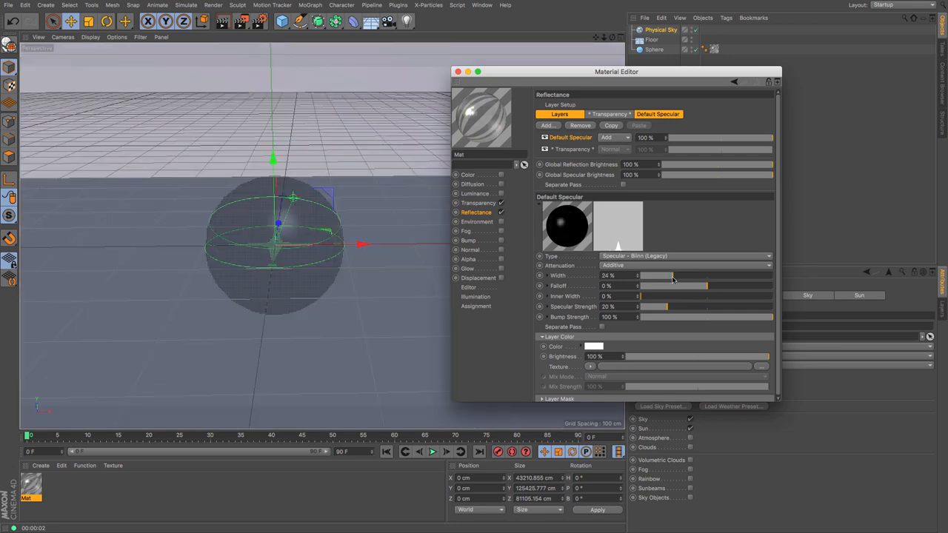
{"action": "left_click_drag", "start_coordinate": [674, 275], "coordinate": [663, 276]}
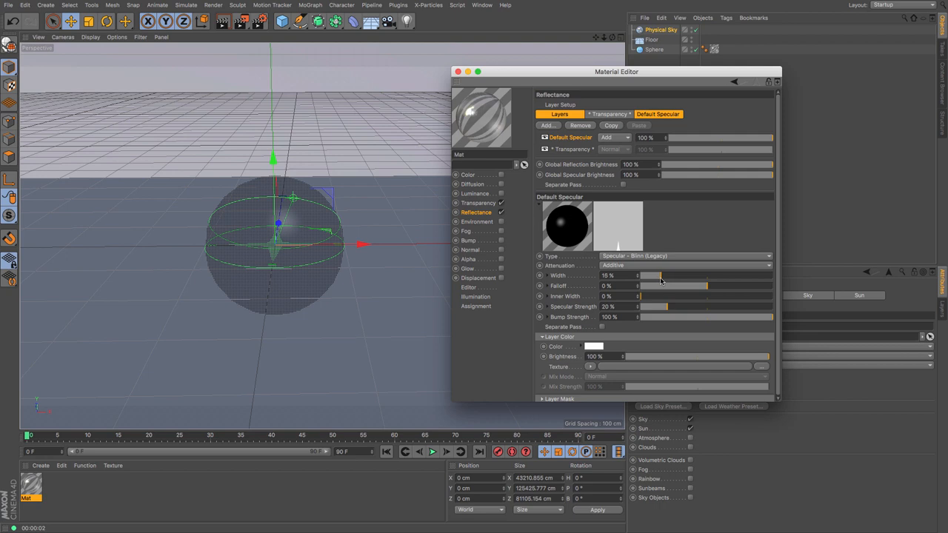
{"action": "left_click_drag", "start_coordinate": [655, 307], "coordinate": [773, 307]}
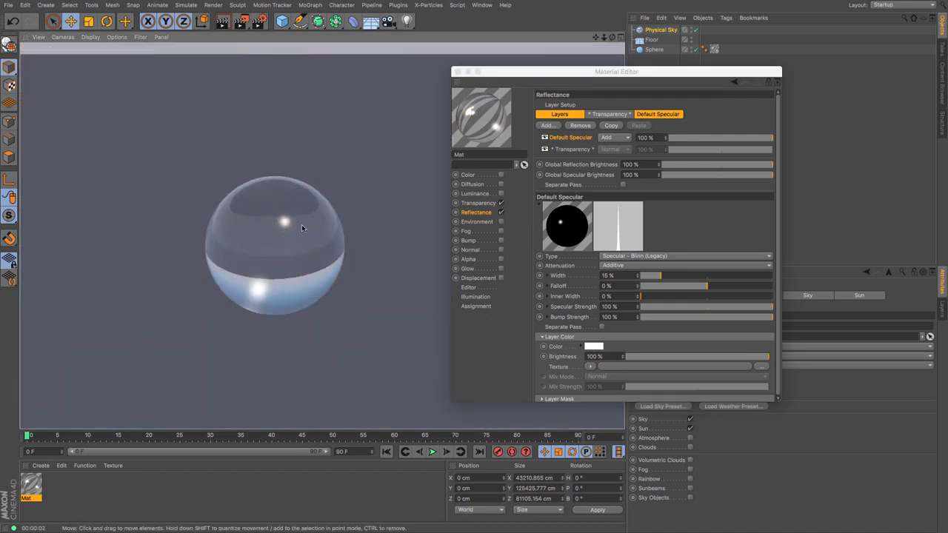
{"action": "mouse_move", "coordinate": [259, 220]}
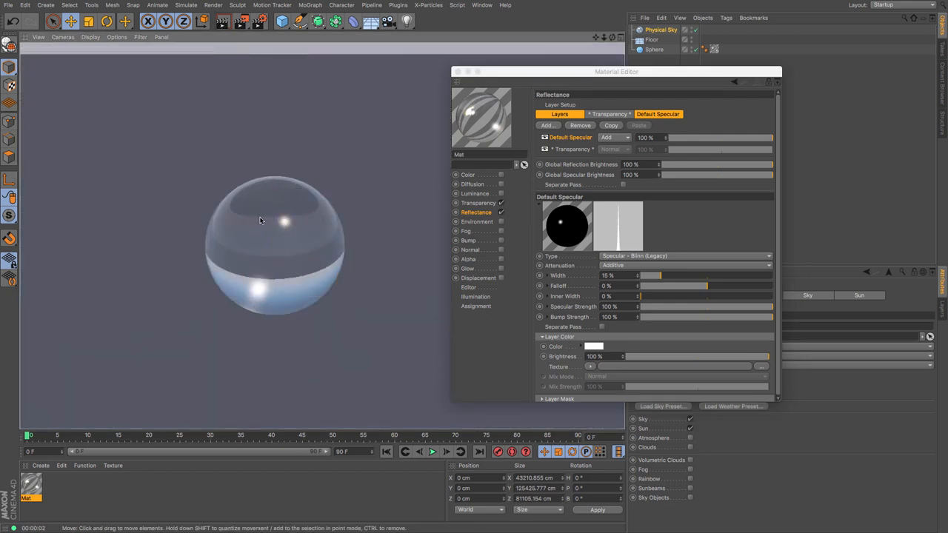
{"action": "left_click_drag", "start_coordinate": [616, 71], "coordinate": [746, 126]}
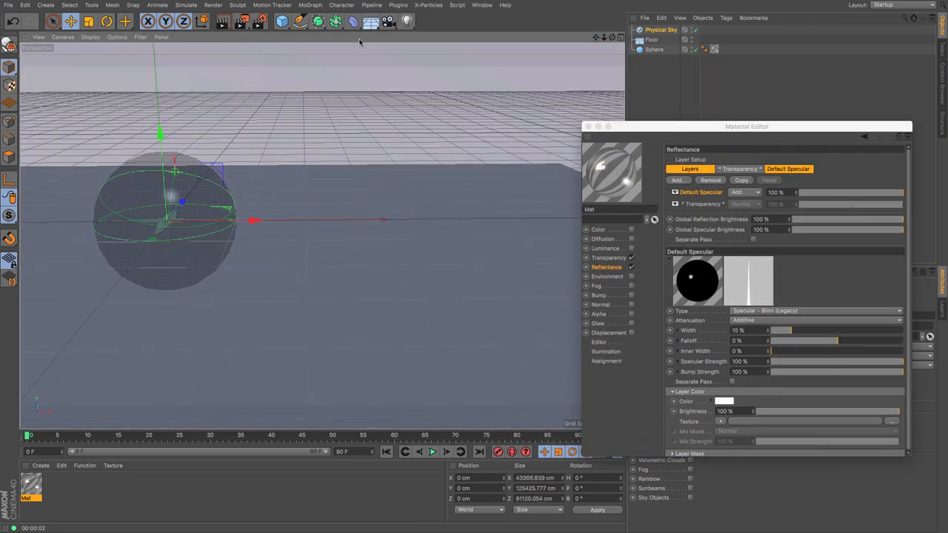
Add a second sphere, move it along X, and tint its glass green at 6% saturation
{"action": "left_click", "coordinate": [282, 21]}
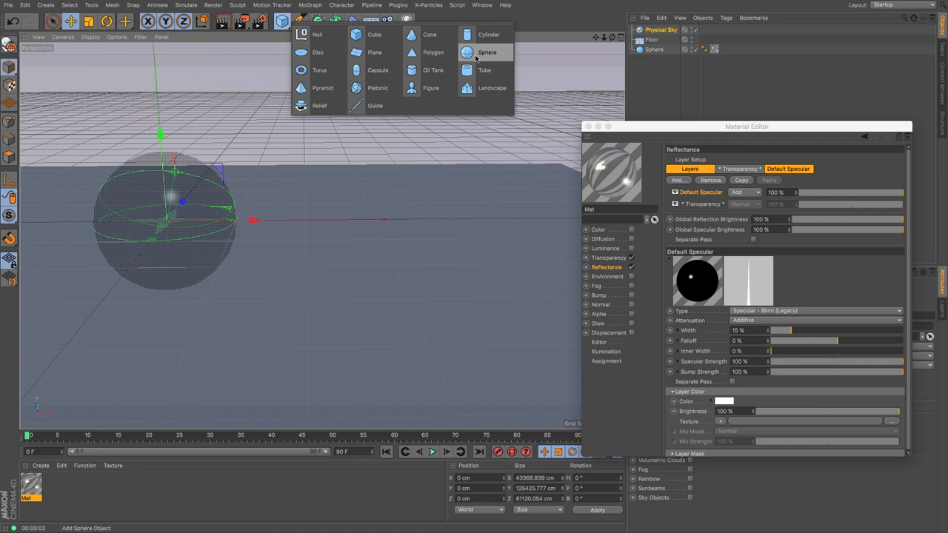
{"action": "left_click", "coordinate": [486, 52]}
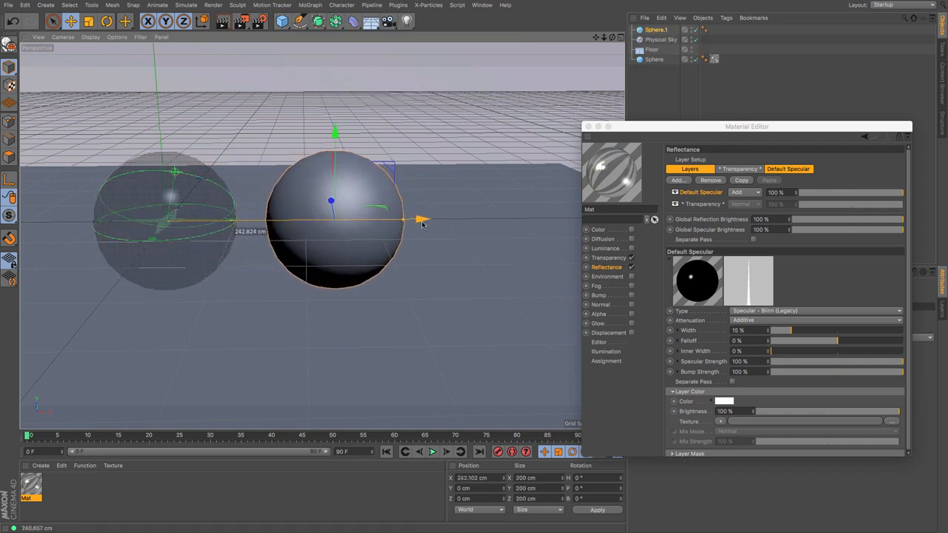
{"action": "left_click_drag", "start_coordinate": [403, 219], "coordinate": [422, 220]}
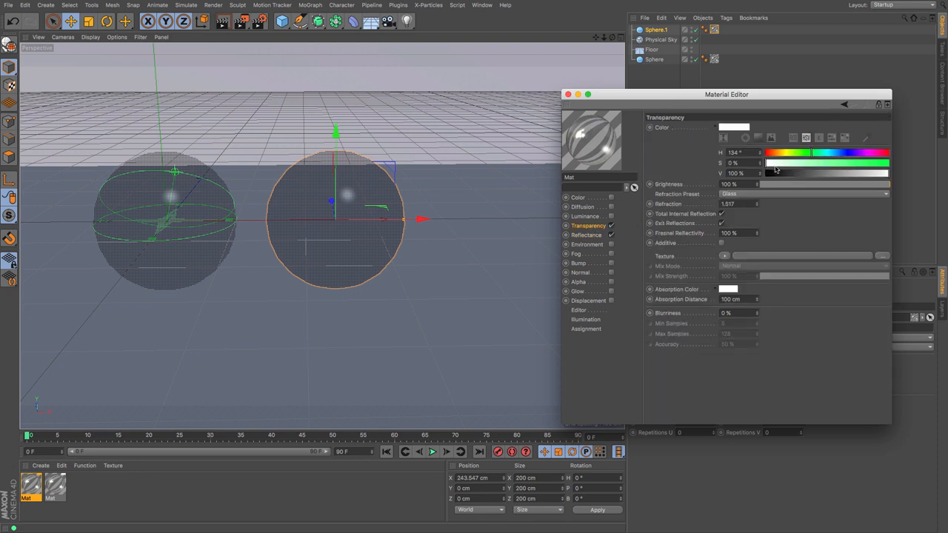
{"action": "left_click_drag", "start_coordinate": [766, 163], "coordinate": [774, 163]}
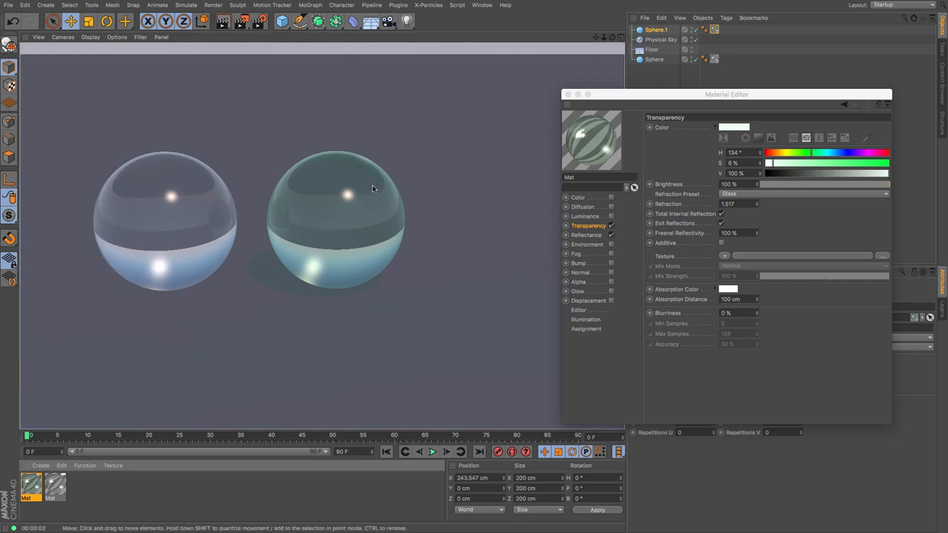
{"action": "mouse_move", "coordinate": [394, 180]}
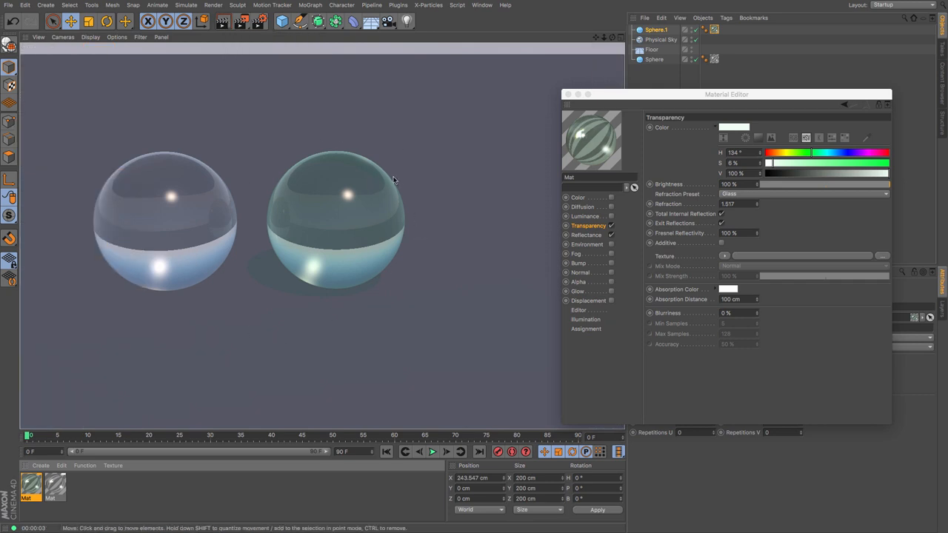
{"action": "mouse_move", "coordinate": [356, 276]}
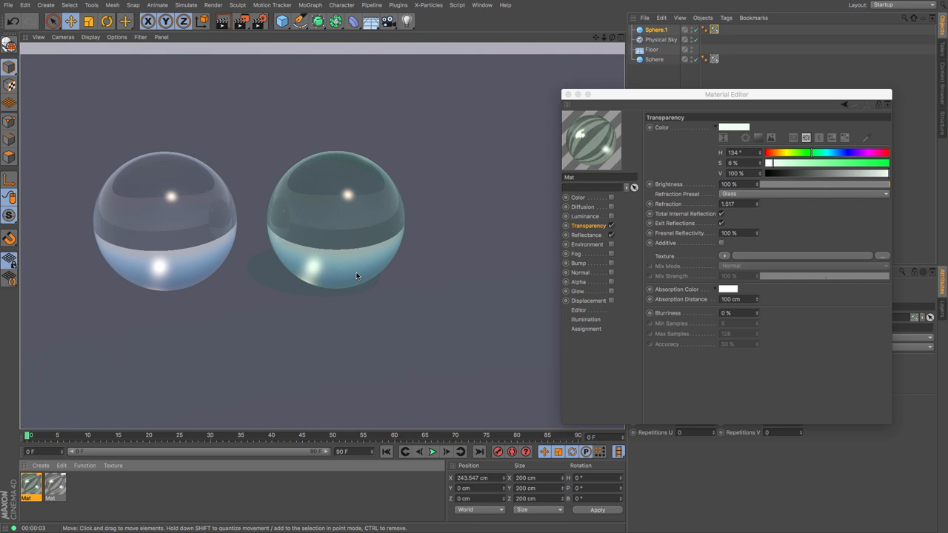
{"action": "mouse_move", "coordinate": [333, 164]}
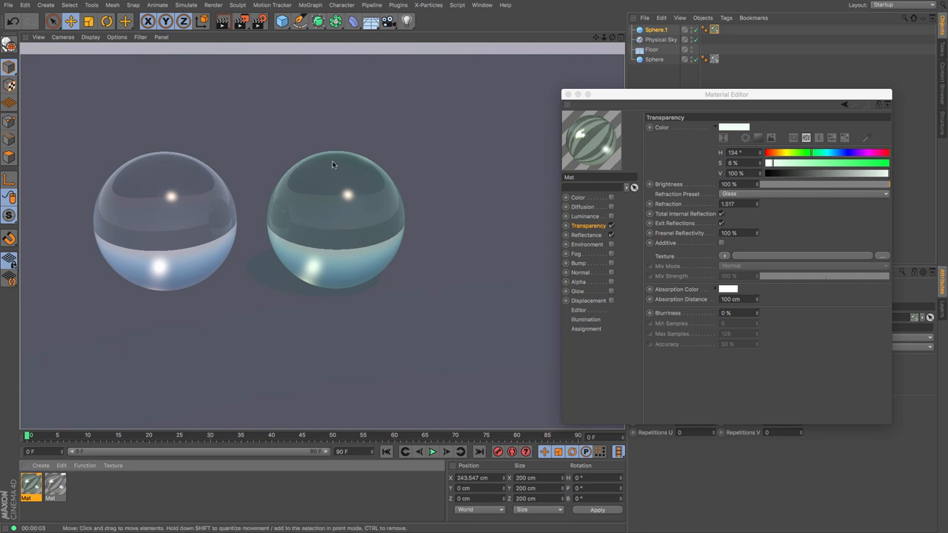
{"action": "left_click", "coordinate": [333, 222]}
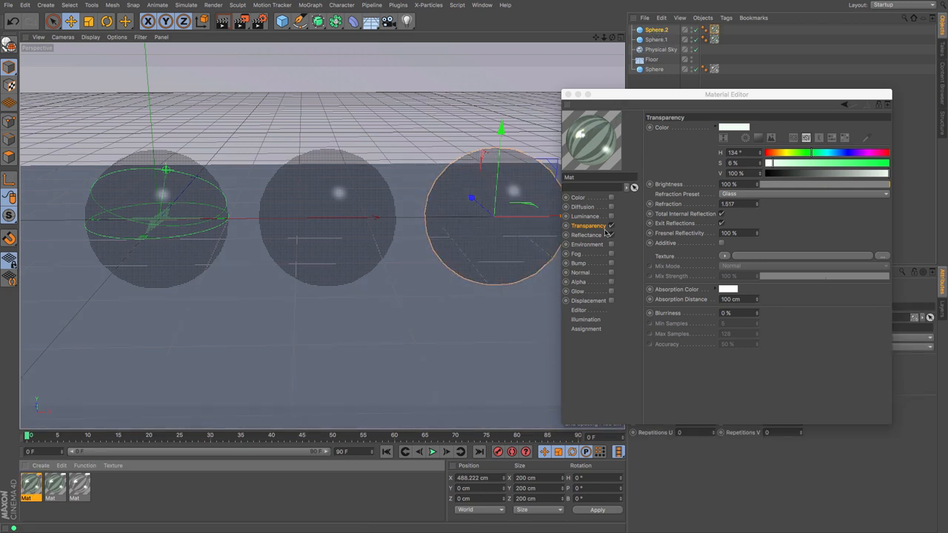
Set the third glass's transparency color to 100% saturation and 40% value
{"action": "left_click_drag", "start_coordinate": [766, 174], "coordinate": [889, 173]}
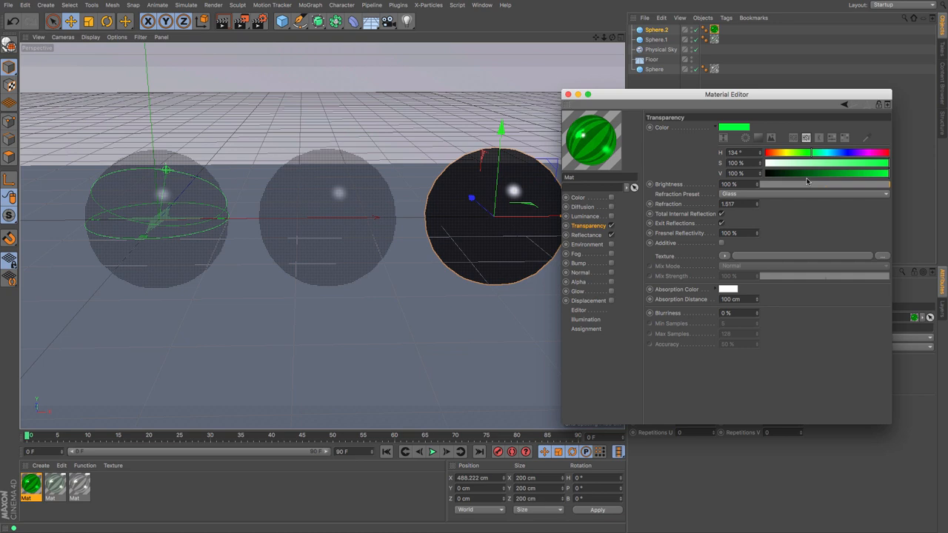
{"action": "left_click_drag", "start_coordinate": [885, 174], "coordinate": [818, 173]}
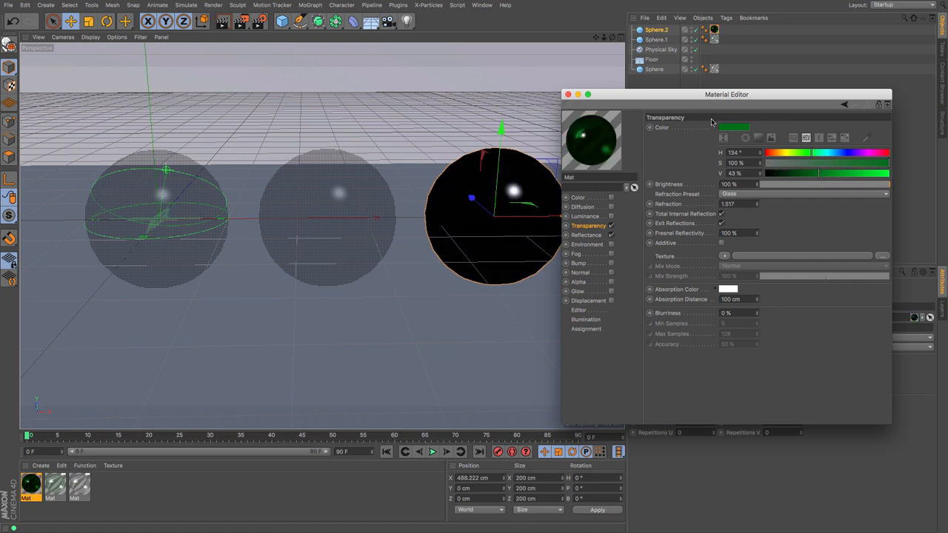
{"action": "triple_click", "coordinate": [733, 173]}
{"action": "type", "text": "40"}
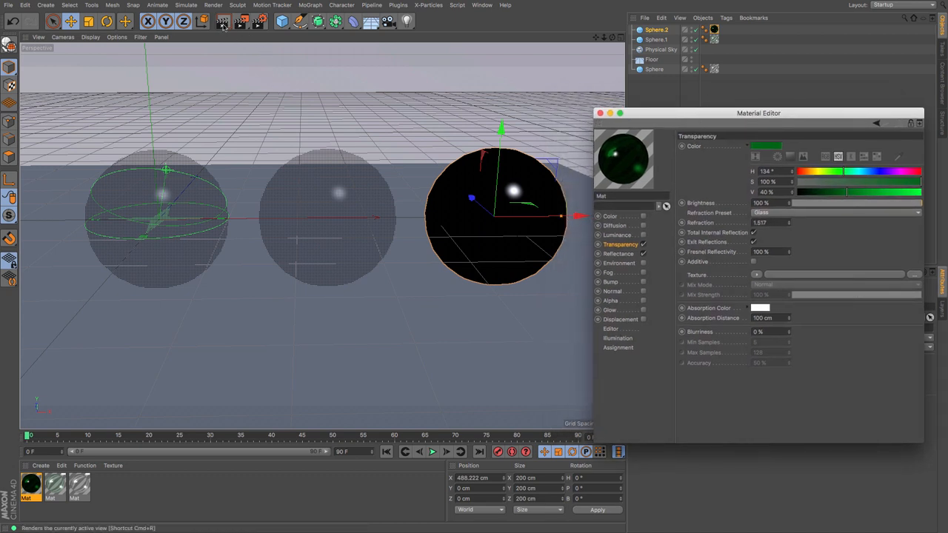
Render the three glass spheres in the viewport and open Render Settings
{"action": "left_click", "coordinate": [223, 20]}
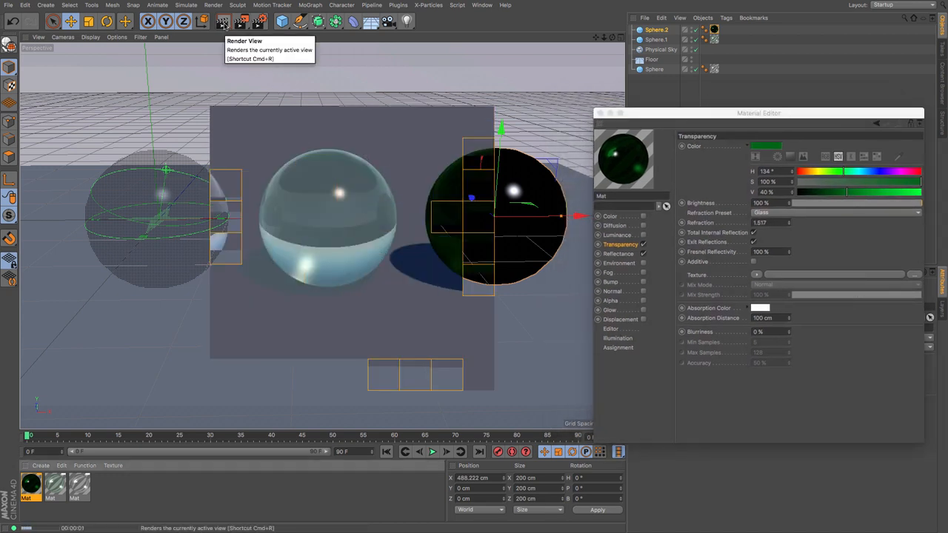
{"action": "left_click", "coordinate": [213, 21]}
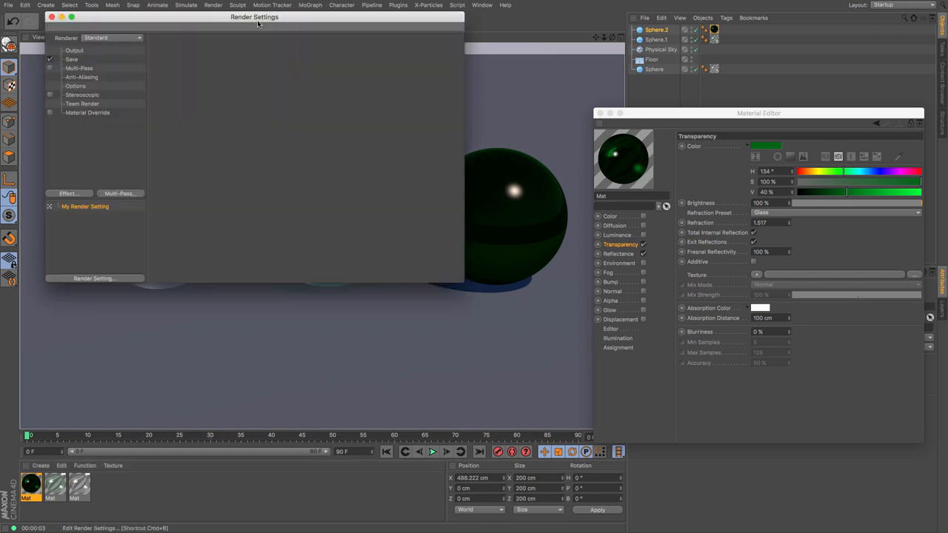
Dismiss the Effect list, close Render Settings, and select all three glass materials
{"action": "left_click", "coordinate": [68, 193]}
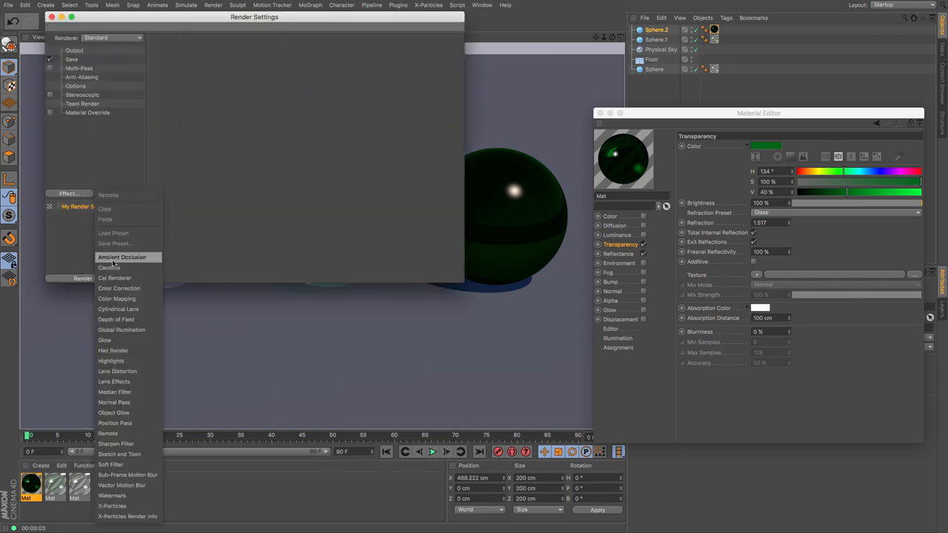
{"action": "left_click", "coordinate": [122, 330]}
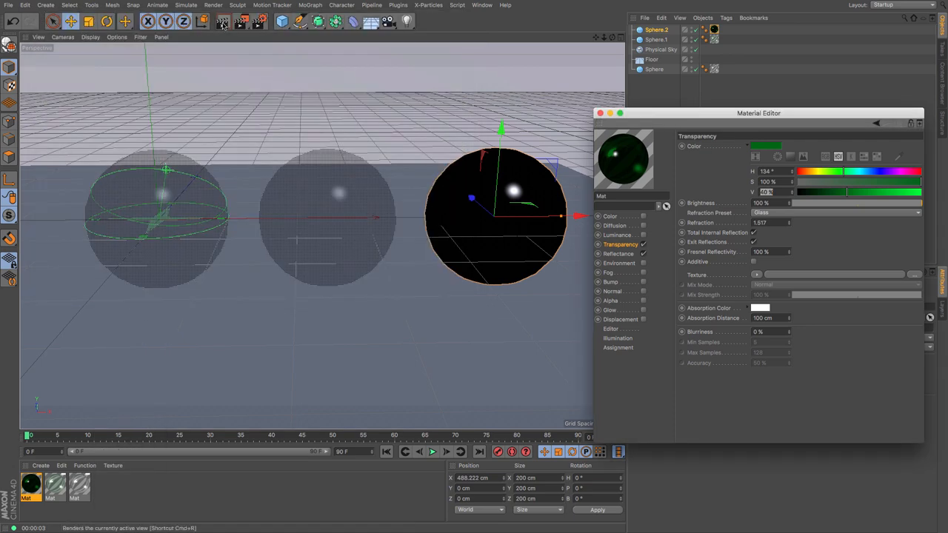
{"action": "left_click", "coordinate": [222, 21]}
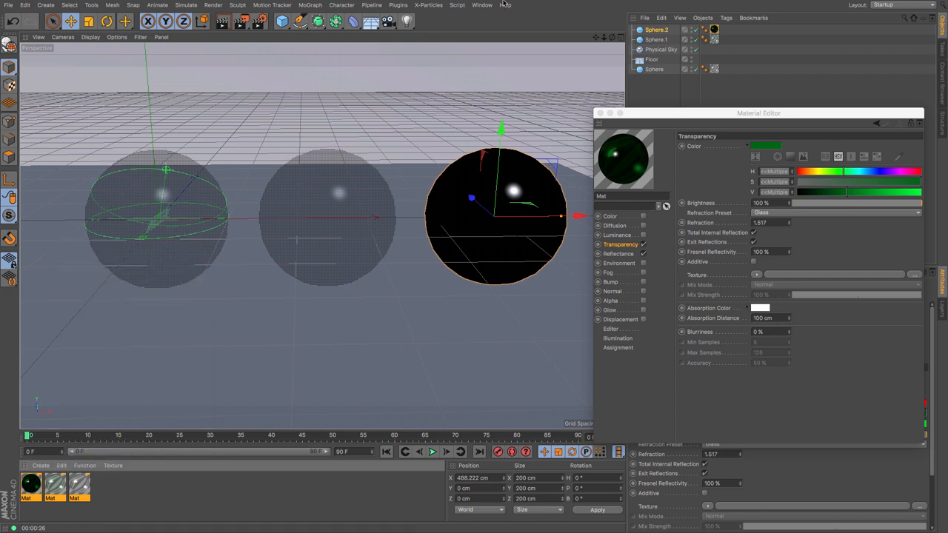
Switch to the lathed bottle document, paste the three glass materials, and add a Physical Sky
{"action": "left_click", "coordinate": [482, 5]}
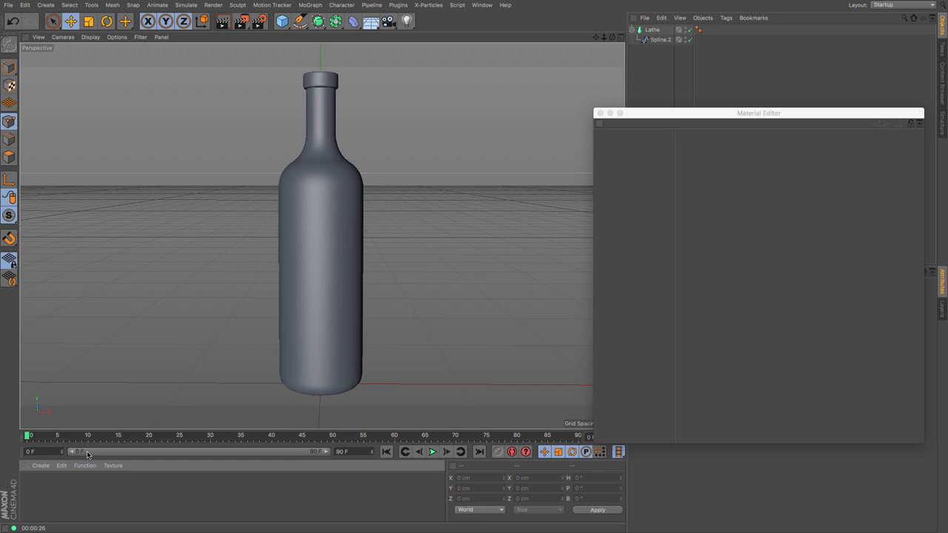
{"action": "left_click", "coordinate": [62, 465]}
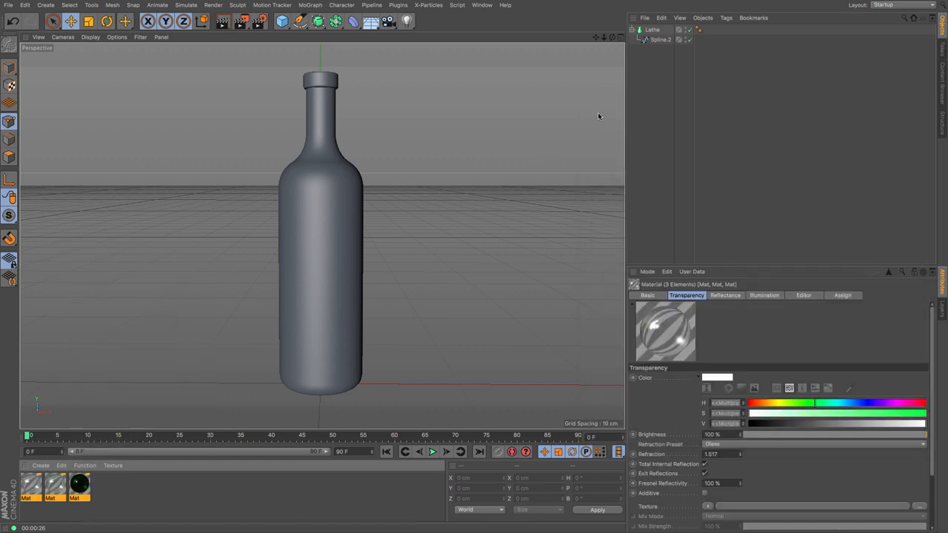
{"action": "left_click", "coordinate": [389, 21]}
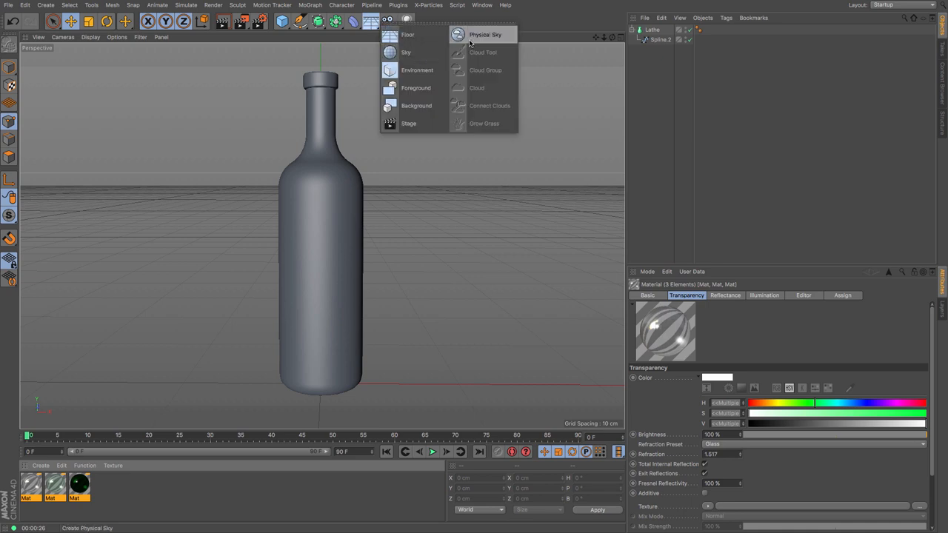
{"action": "left_click", "coordinate": [485, 34]}
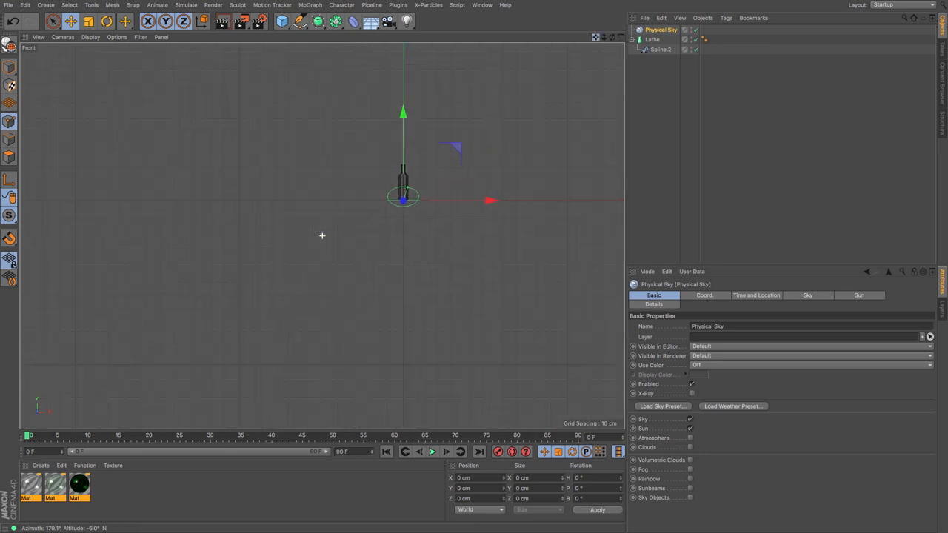
Draw an L-shaped backdrop profile with the Pen tool and spin it with a Lathe
{"action": "left_click", "coordinate": [318, 20]}
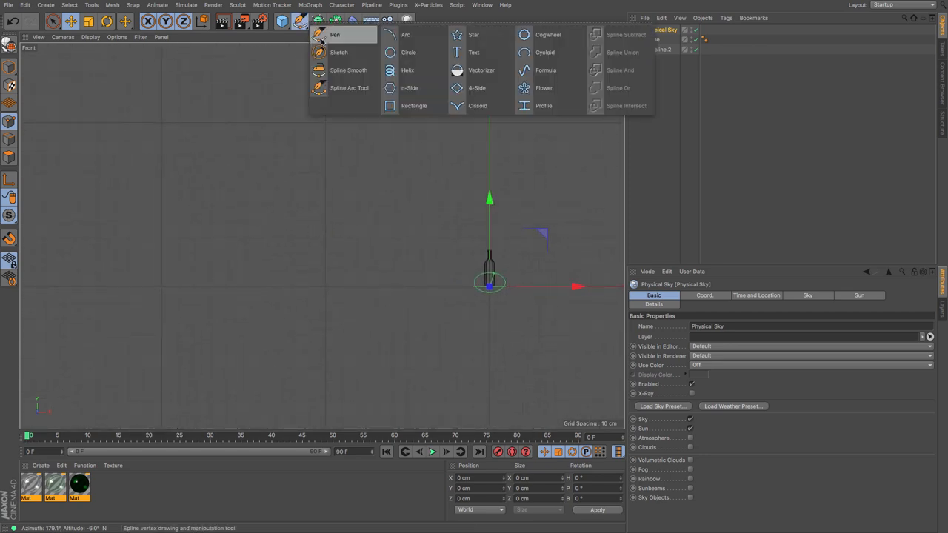
{"action": "left_click", "coordinate": [335, 34]}
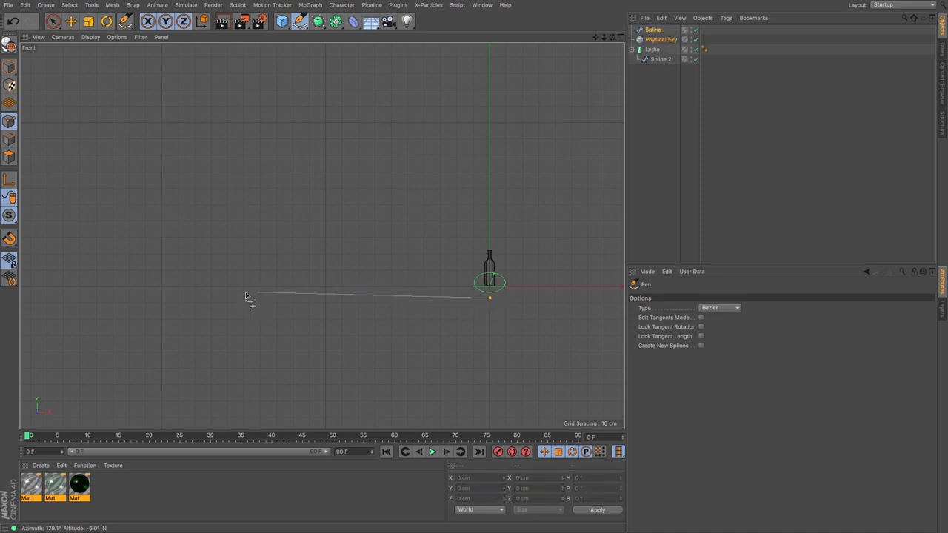
{"action": "left_click", "coordinate": [88, 299]}
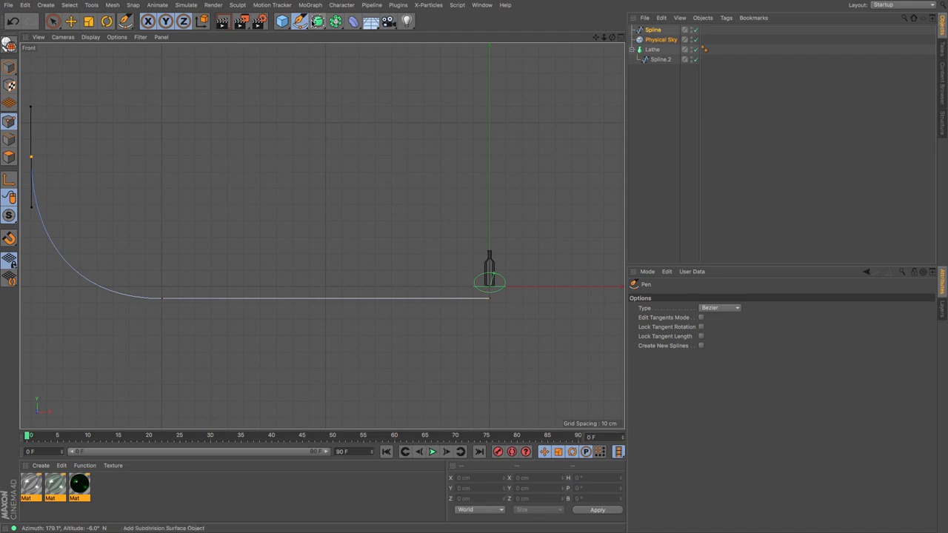
{"action": "left_click", "coordinate": [335, 21]}
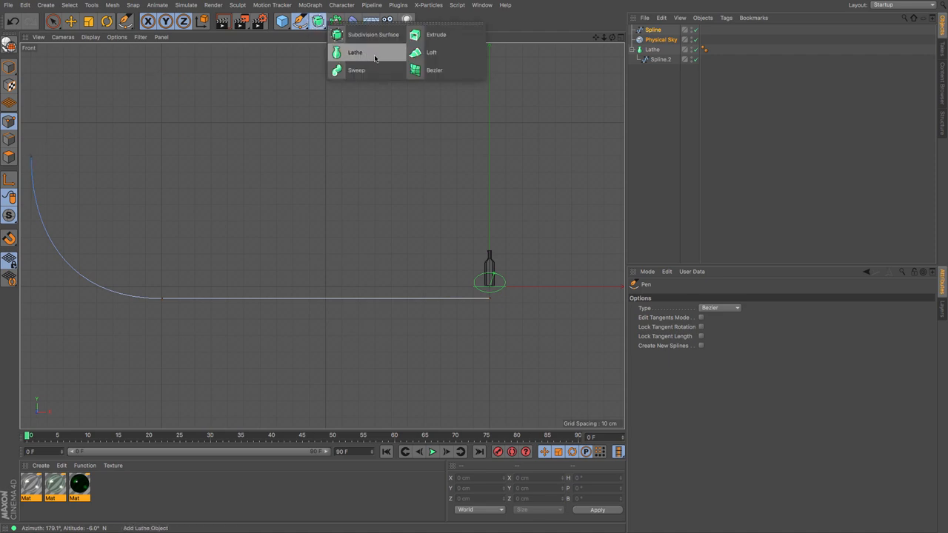
{"action": "left_click", "coordinate": [355, 52]}
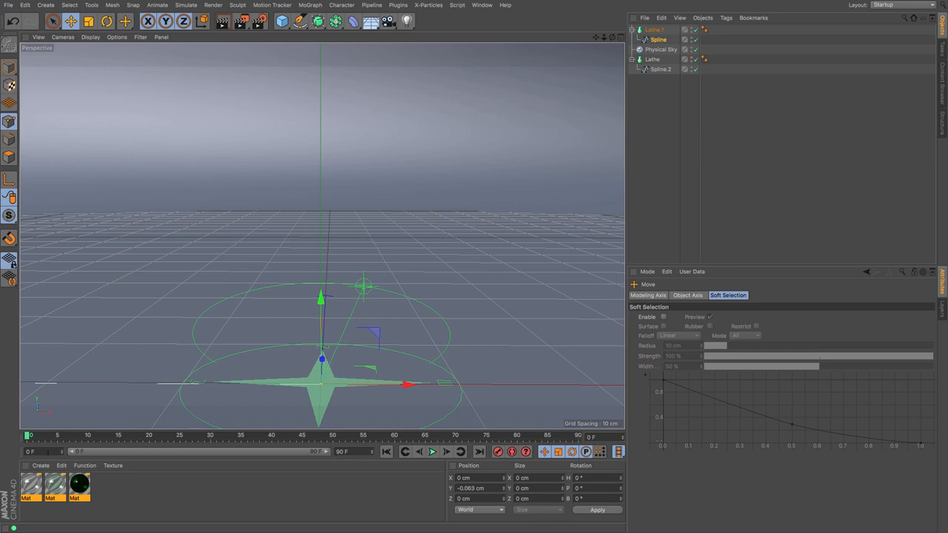
Create new material Mat.1, assign it to the Lathe.1 backdrop, and render the view
{"action": "double_click", "coordinate": [29, 485]}
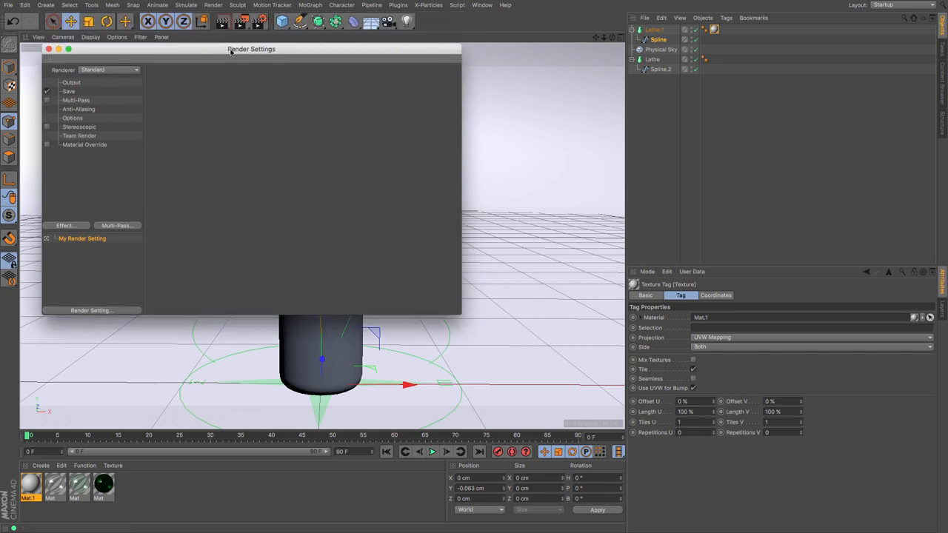
{"action": "left_click", "coordinate": [66, 225]}
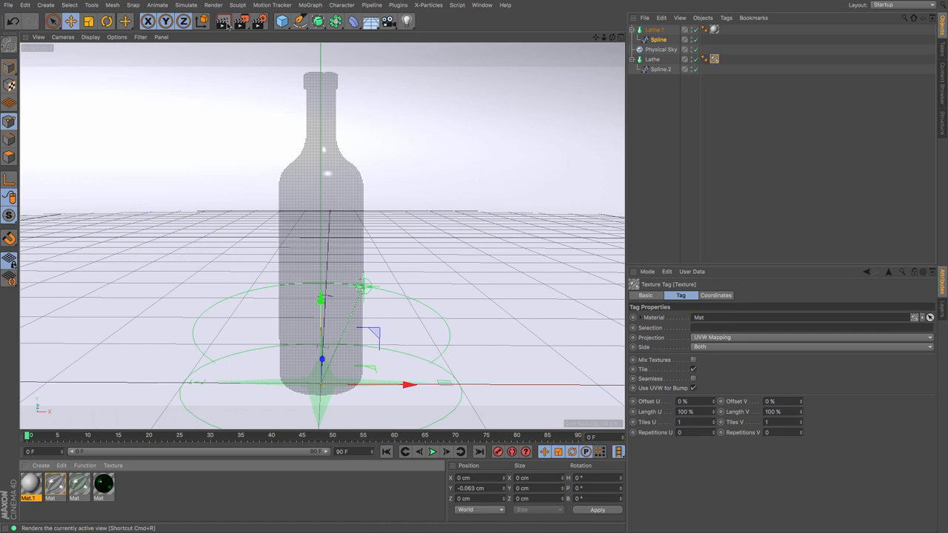
{"action": "left_click", "coordinate": [223, 21]}
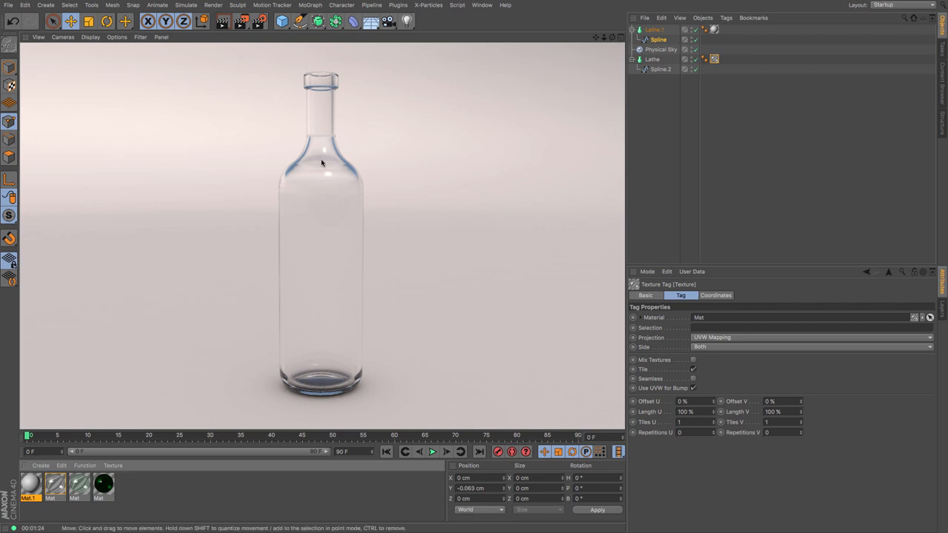
{"action": "mouse_move", "coordinate": [384, 378]}
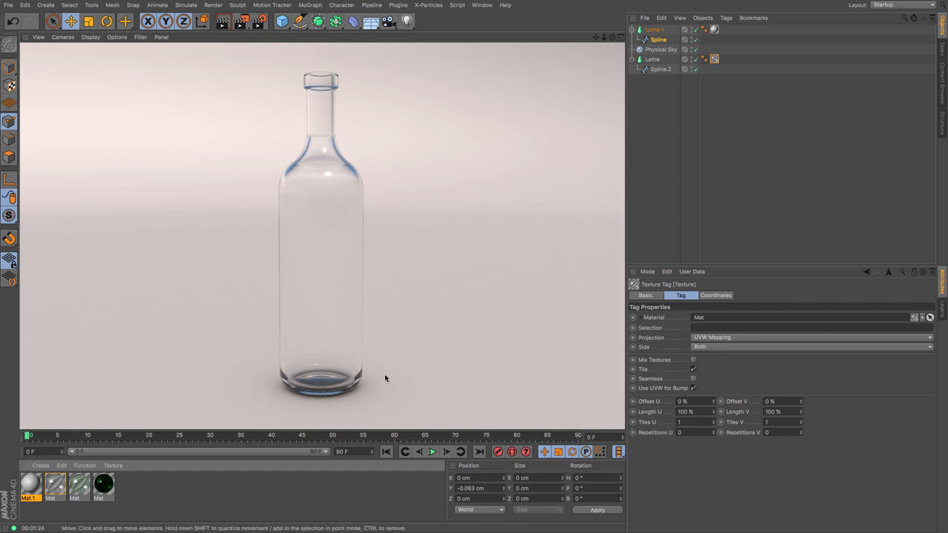
{"action": "mouse_move", "coordinate": [372, 155]}
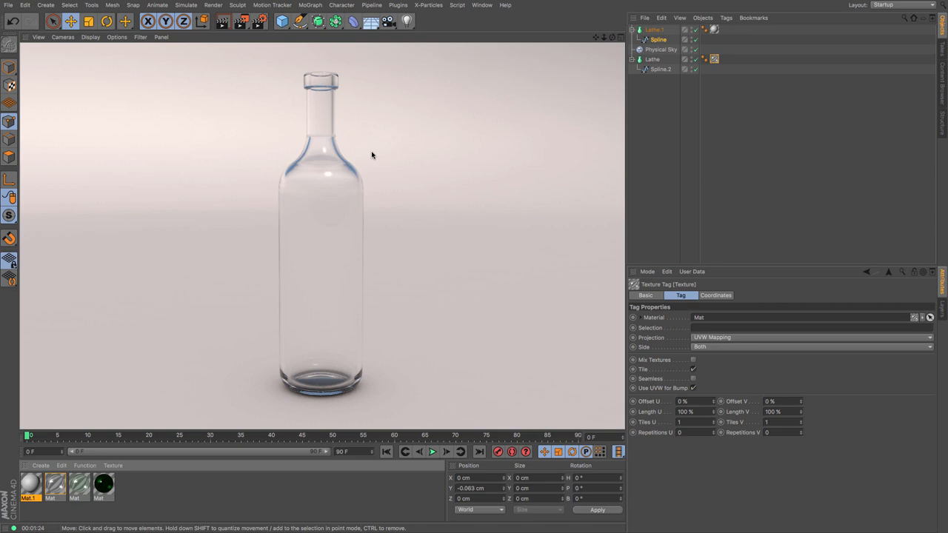
{"action": "mouse_move", "coordinate": [80, 492]}
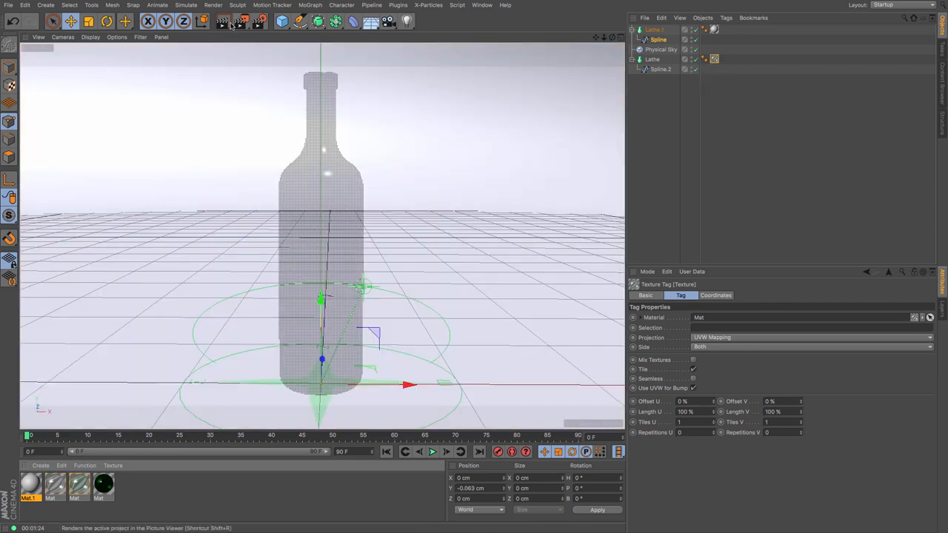
Render the viewport to show the bottle in green glass
{"action": "left_click", "coordinate": [230, 21]}
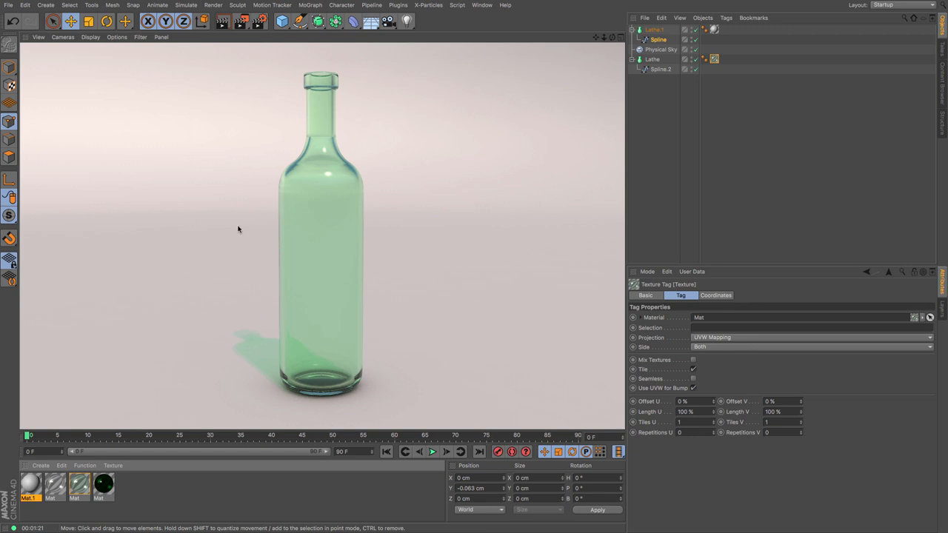
{"action": "mouse_move", "coordinate": [356, 384]}
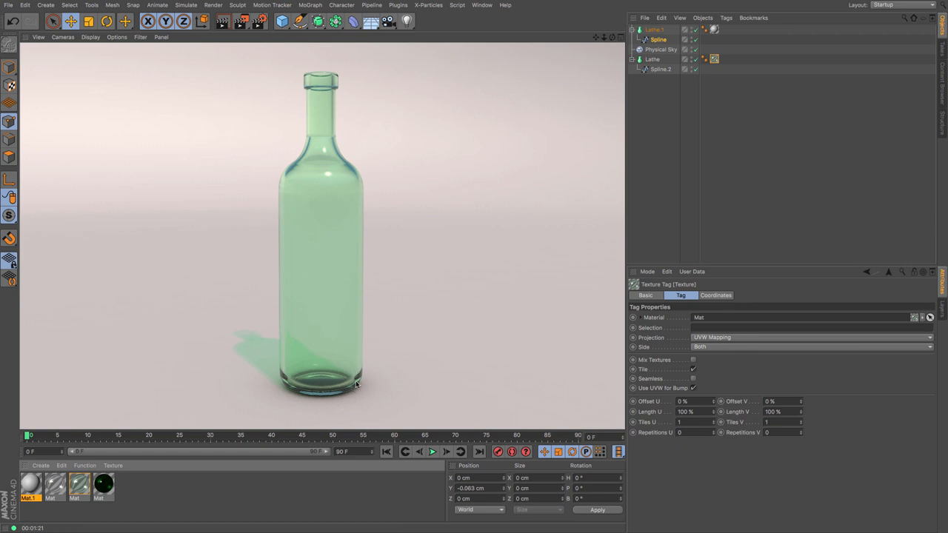
{"action": "mouse_move", "coordinate": [722, 48]}
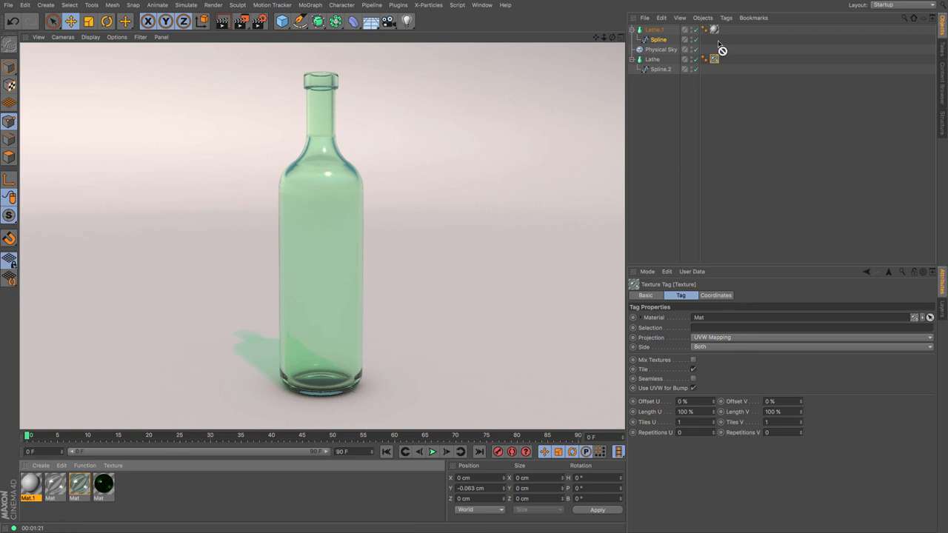
Render the bottle in dark green glass and open that material in the Material Editor
{"action": "left_click", "coordinate": [222, 21]}
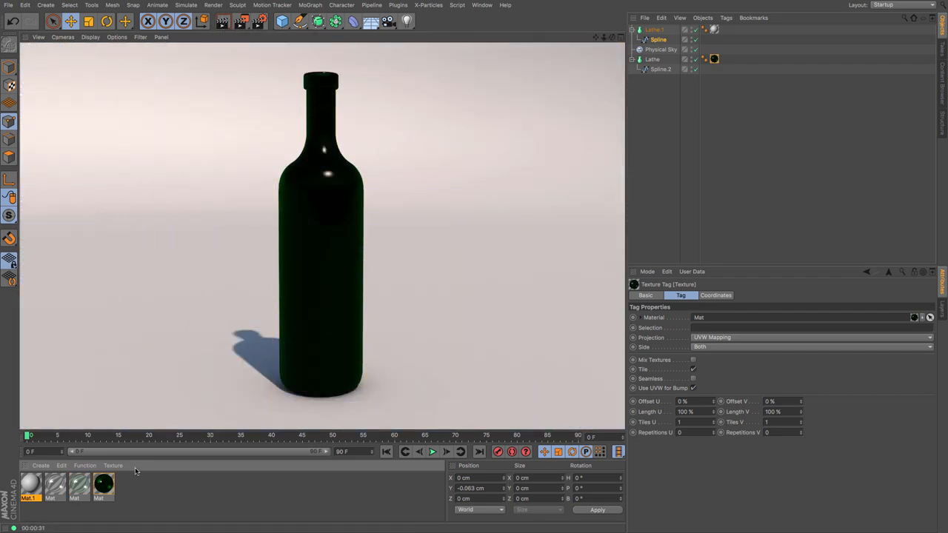
{"action": "double_click", "coordinate": [102, 485]}
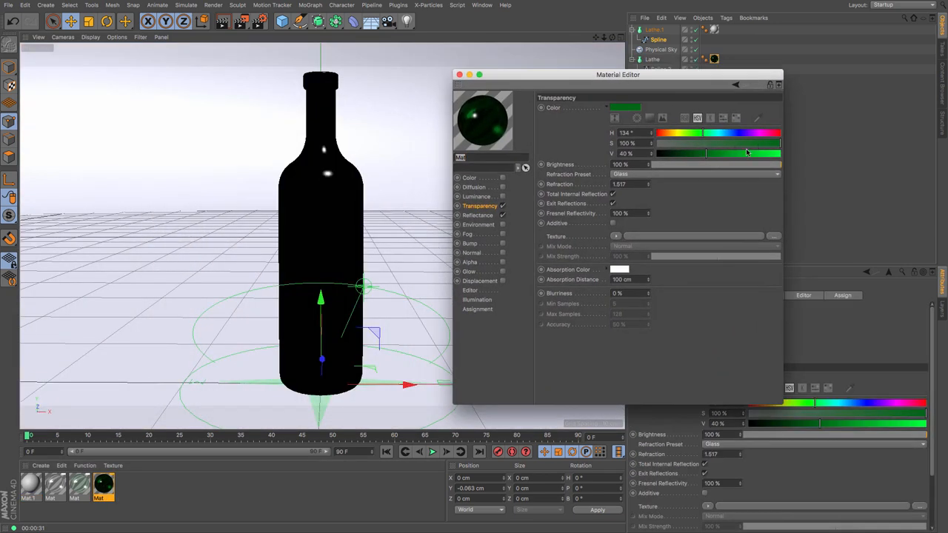
Set the glass transparency colour to S 73%, V 54%, and Default Specular Width to 25%
{"action": "left_click_drag", "start_coordinate": [748, 153], "coordinate": [737, 153]}
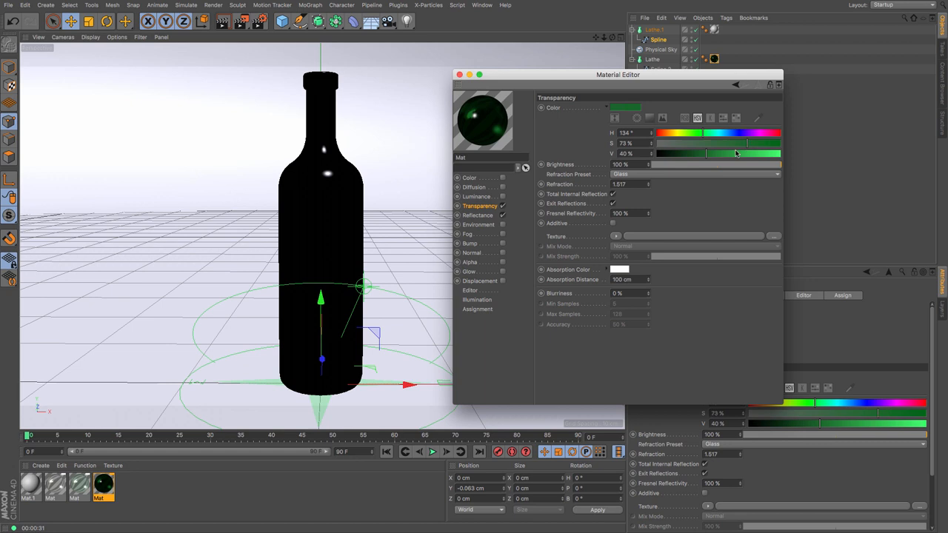
{"action": "left_click_drag", "start_coordinate": [716, 154], "coordinate": [722, 154]}
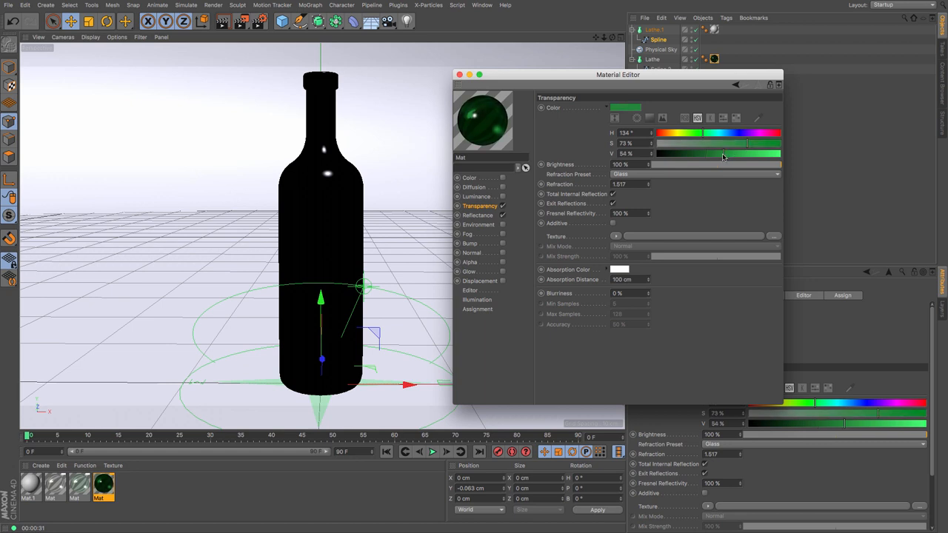
{"action": "left_click_drag", "start_coordinate": [617, 74], "coordinate": [767, 93]}
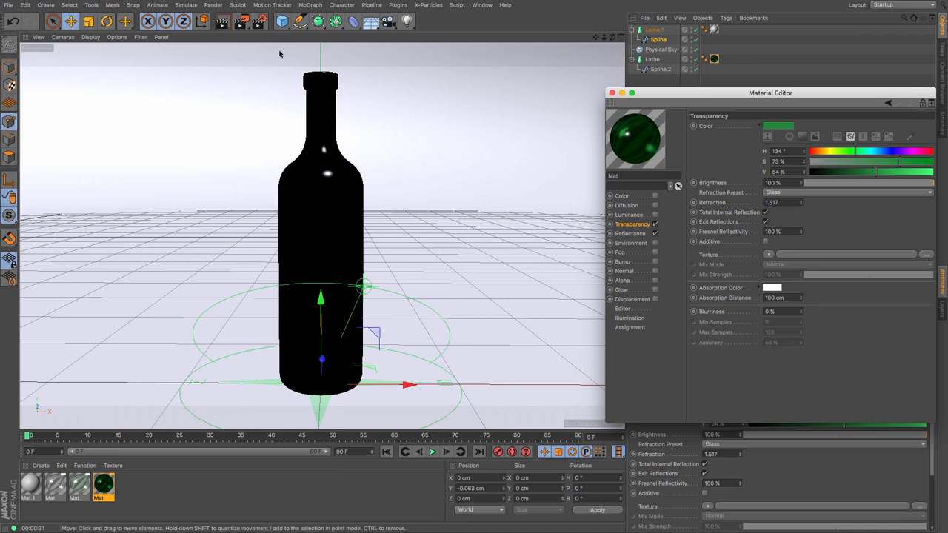
{"action": "left_click", "coordinate": [630, 234]}
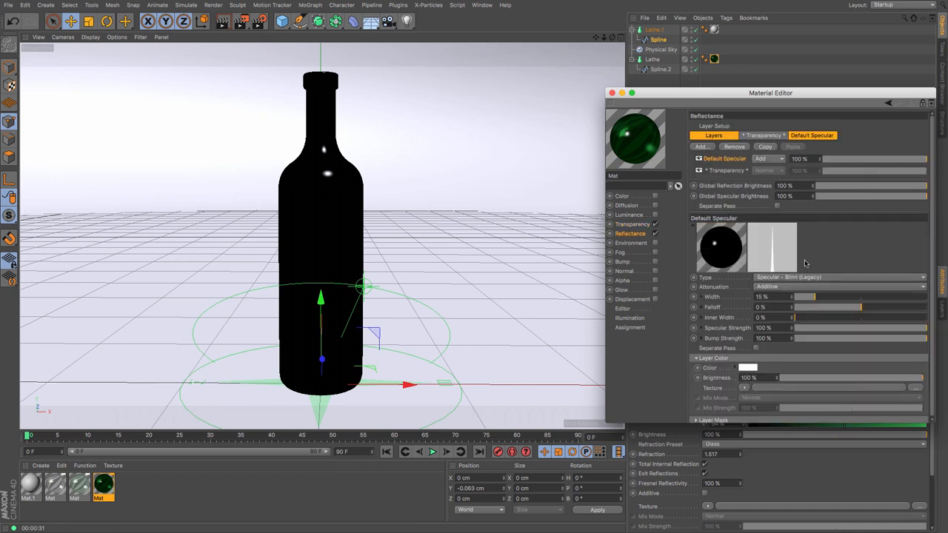
{"action": "mouse_move", "coordinate": [824, 304]}
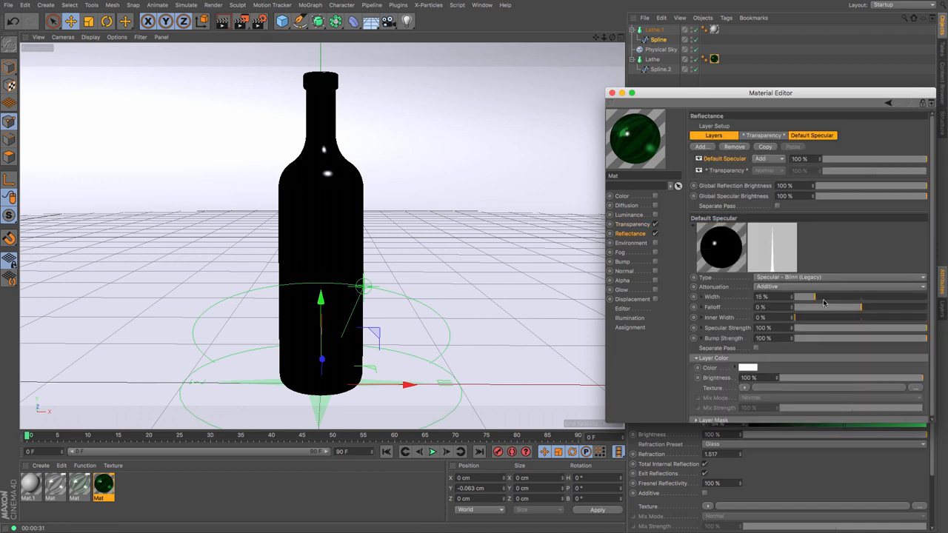
{"action": "left_click_drag", "start_coordinate": [803, 296], "coordinate": [826, 296]}
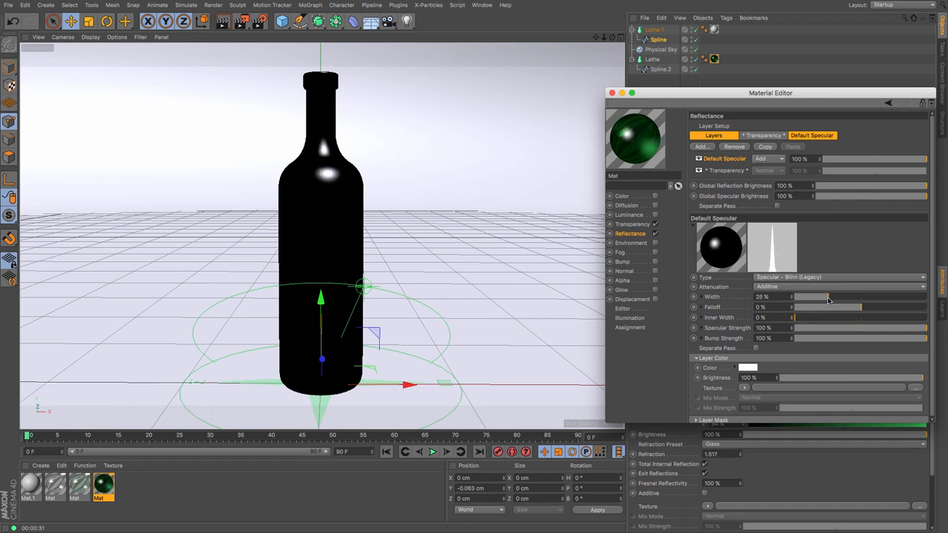